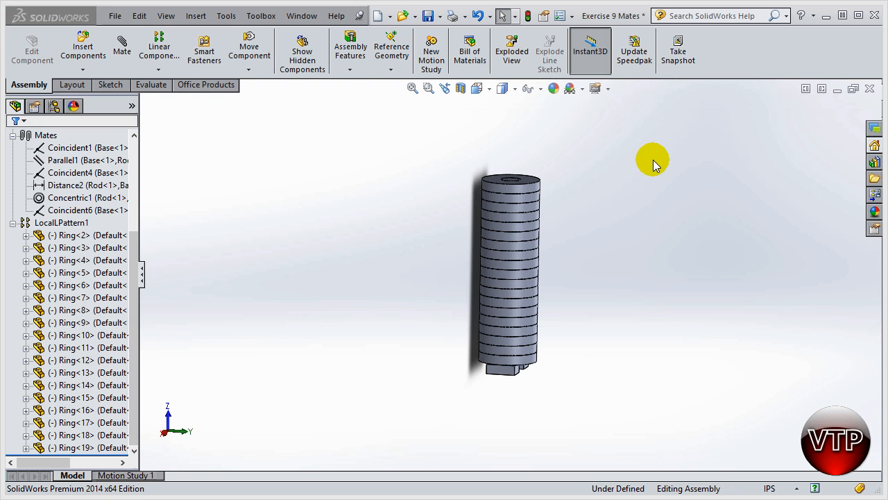
mouse_move(636, 163)
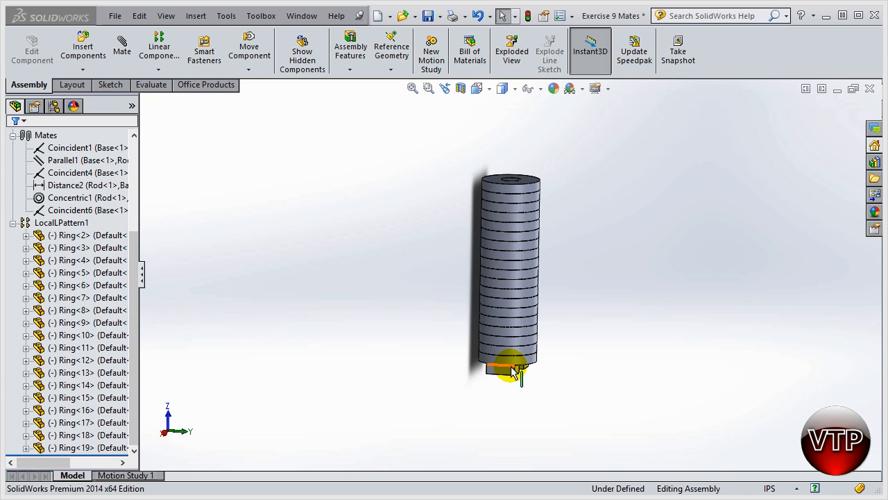
mouse_move(514, 378)
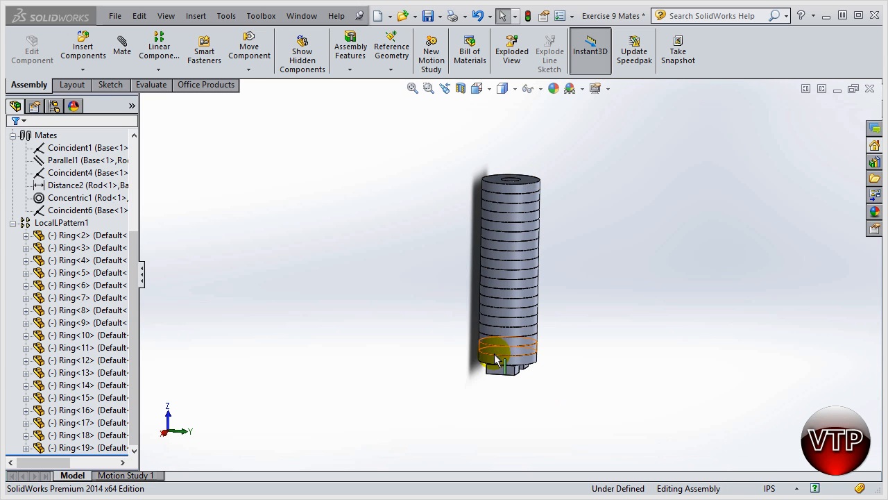
mouse_move(469, 49)
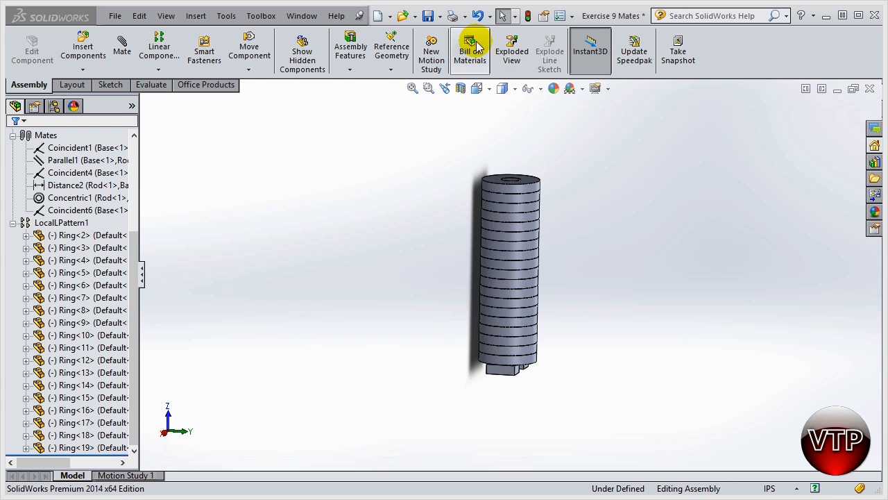
mouse_move(469, 50)
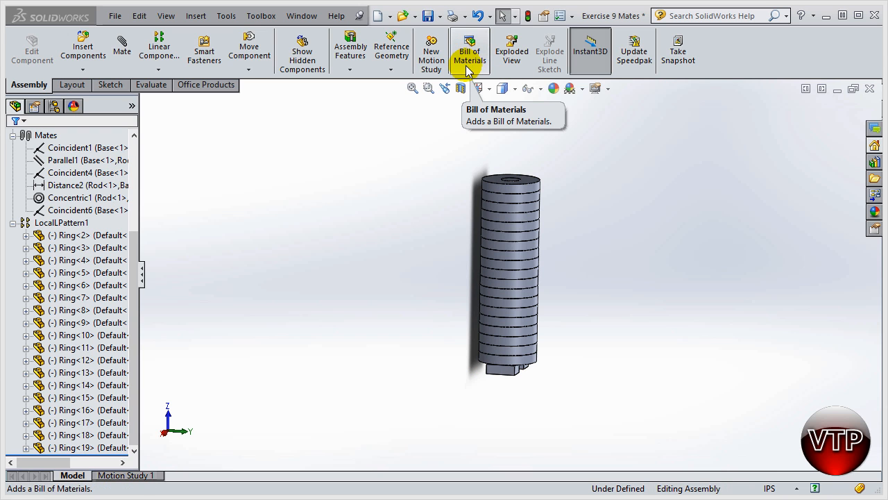
mouse_move(597, 281)
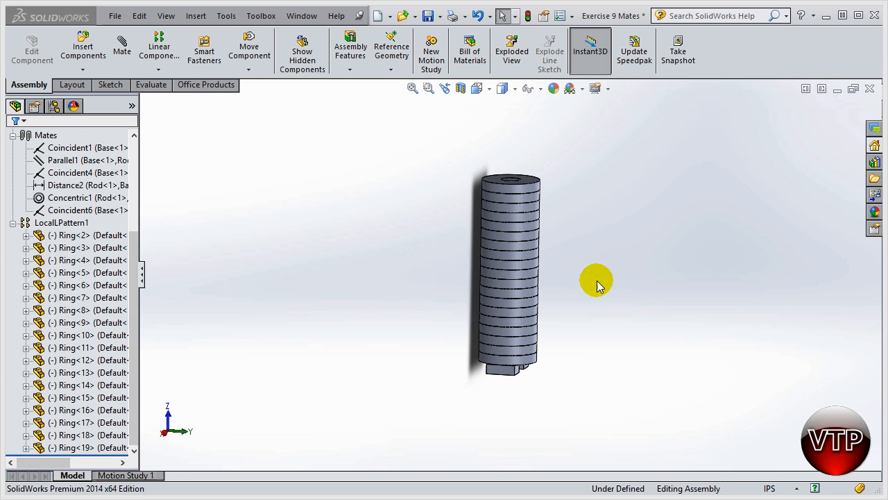
mouse_move(469, 50)
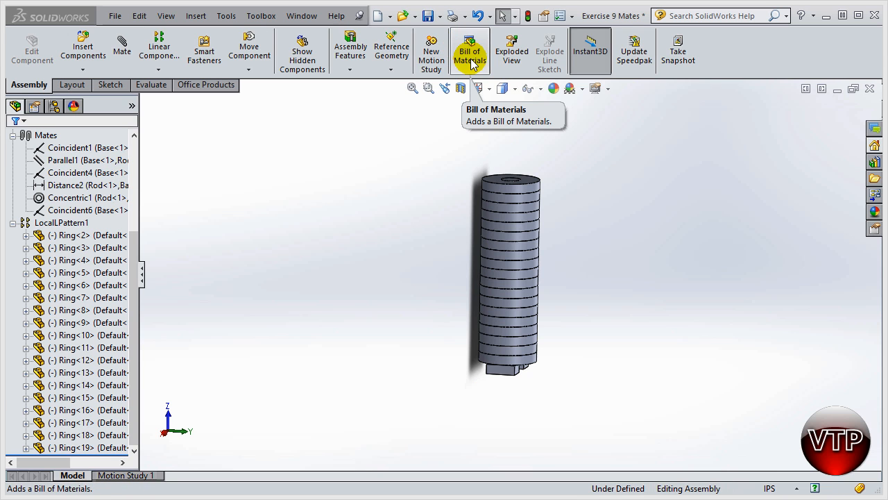
Start a top-level Bill of Materials, review BOM Type and Configurations, and accept the settings
left_click(469, 50)
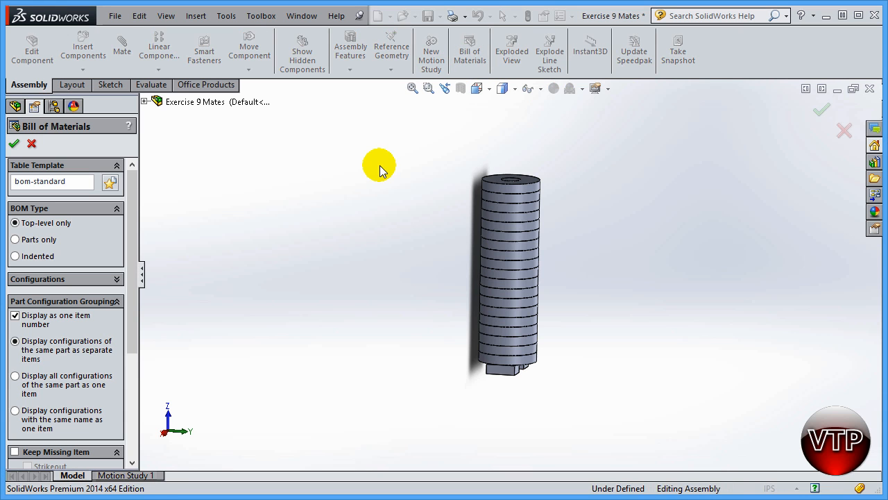
mouse_move(77, 128)
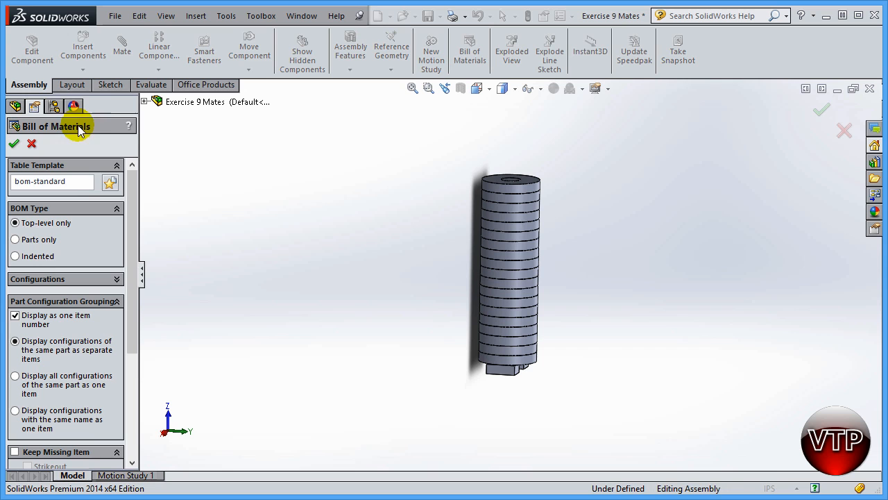
mouse_move(26, 306)
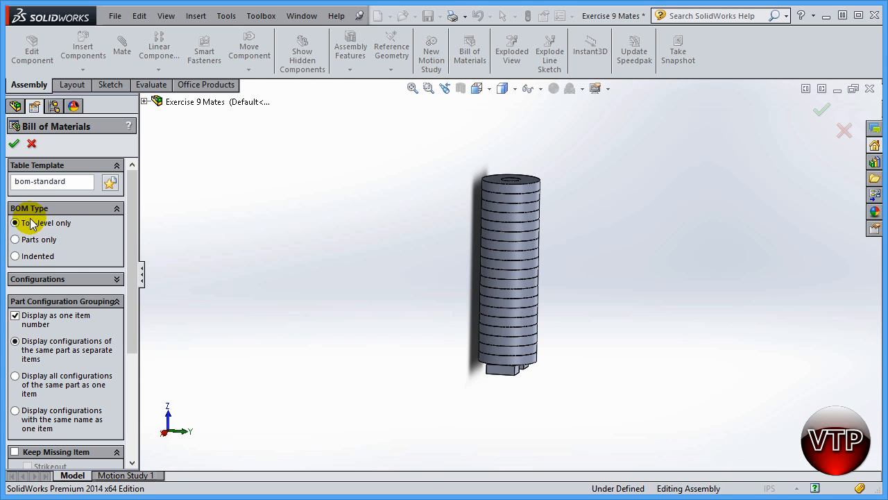
mouse_move(61, 285)
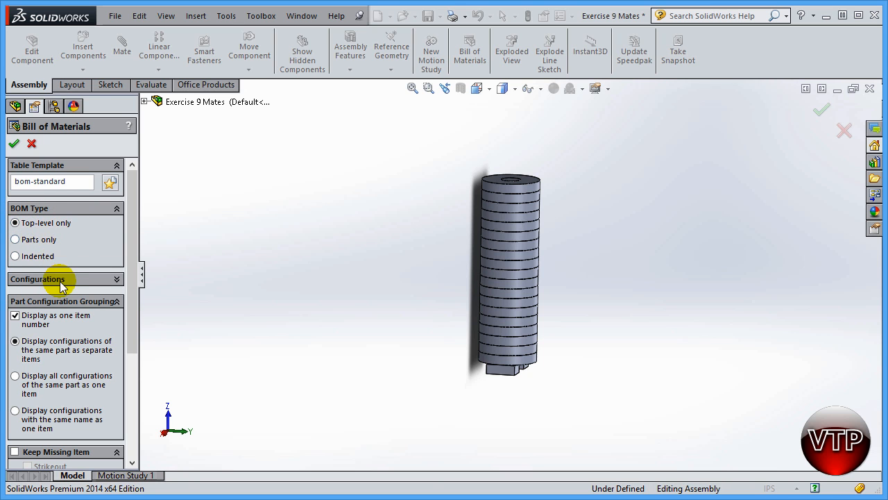
mouse_move(89, 283)
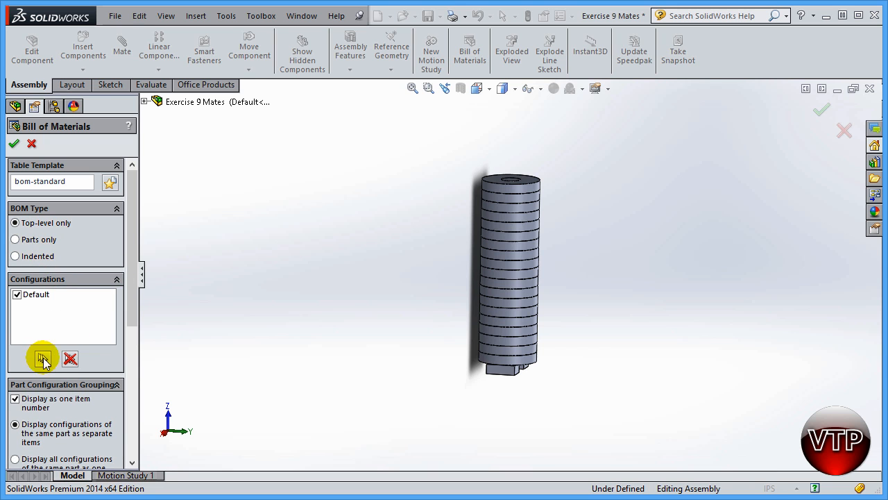
left_click(116, 278)
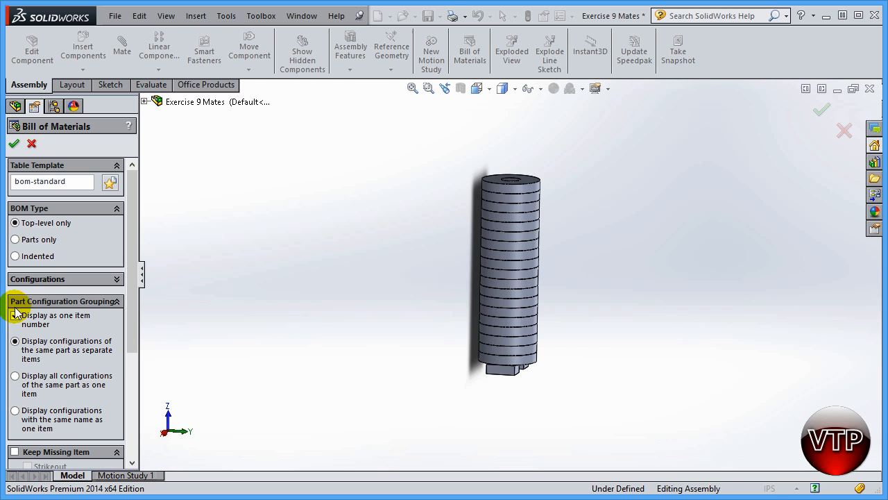
left_click(14, 315)
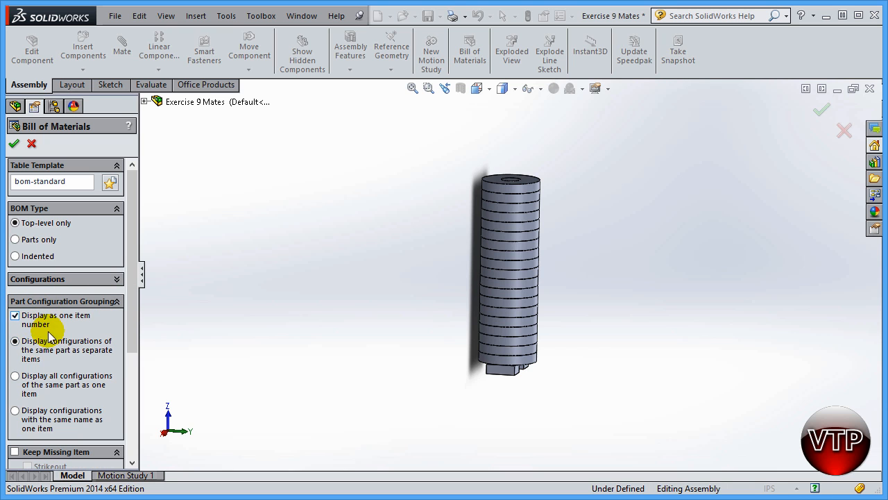
scroll("down", 3)
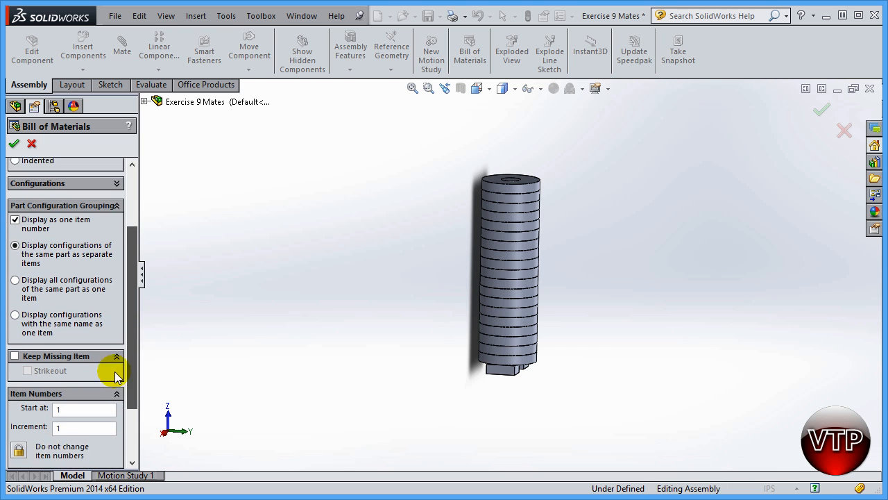
scroll("down", 3)
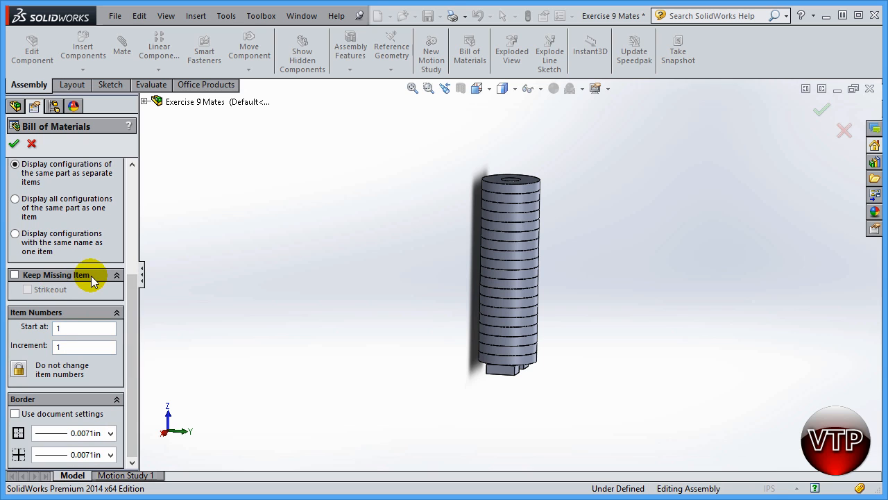
mouse_move(34, 328)
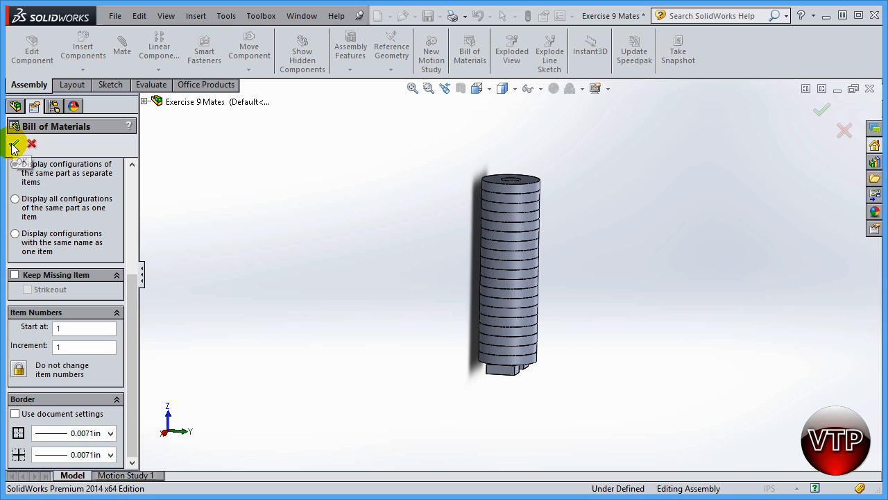
left_click(14, 143)
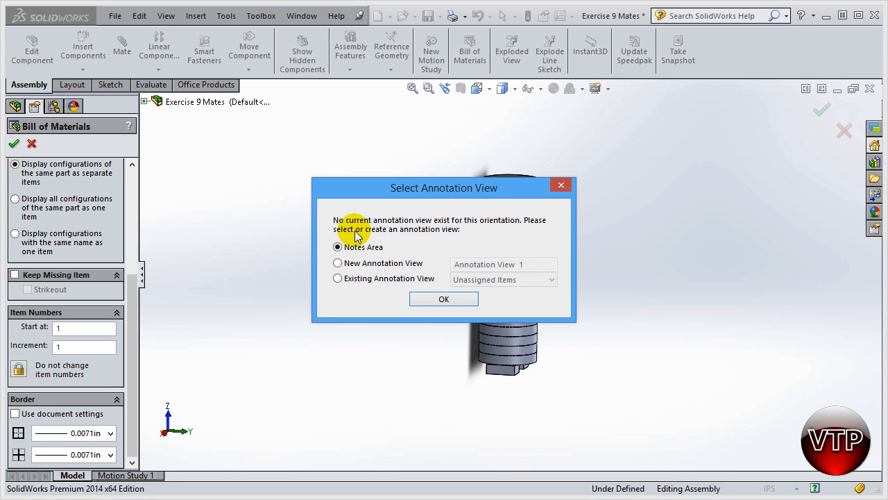
mouse_move(480, 229)
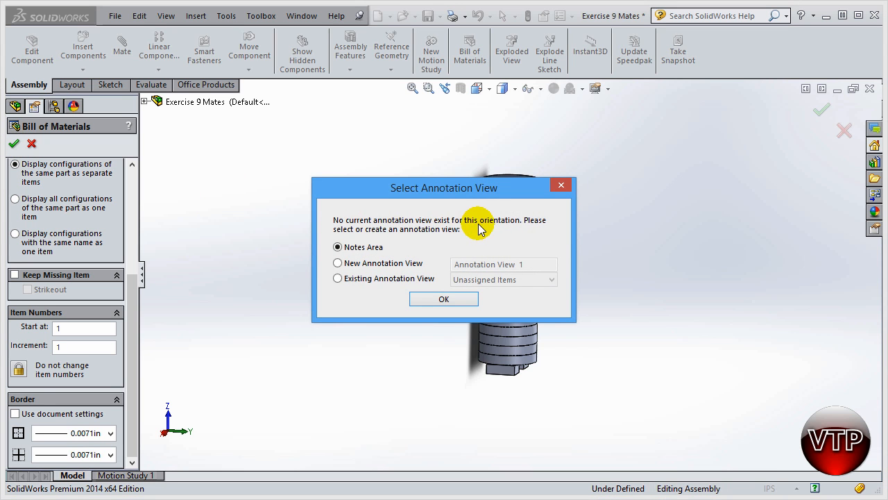
mouse_move(375, 243)
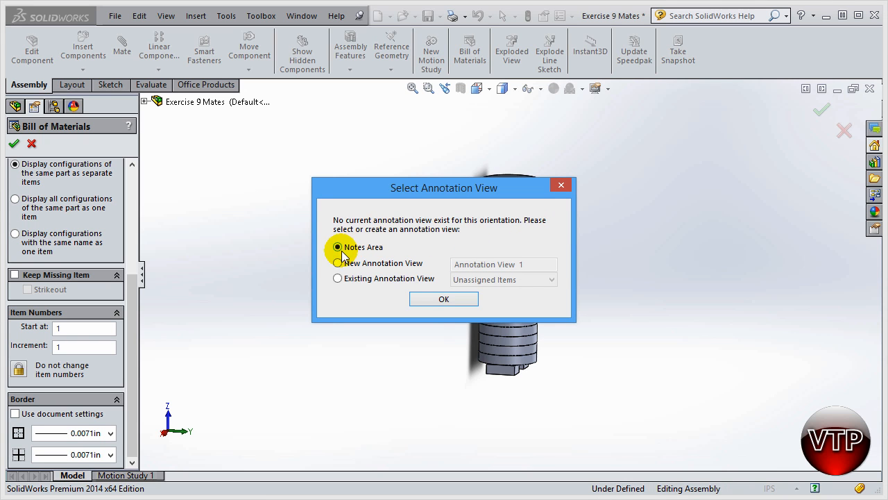
mouse_move(337, 267)
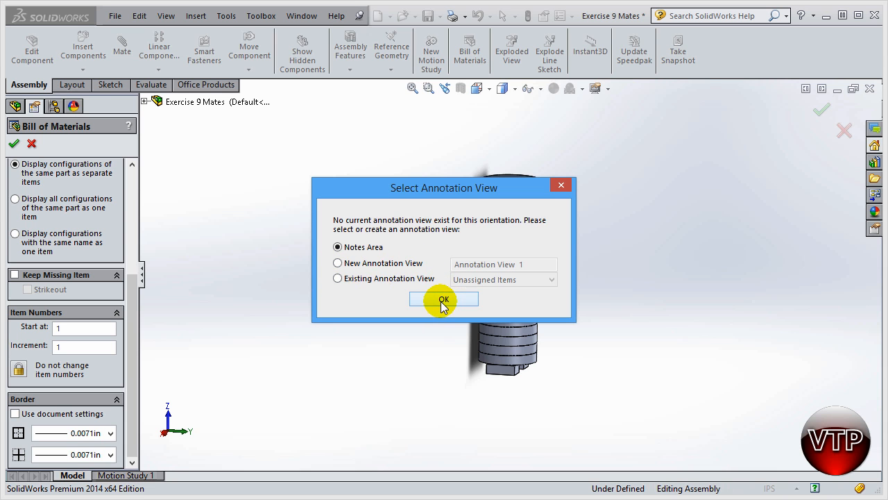
Confirm the Notes Area as the annotation view for the table
left_click(444, 299)
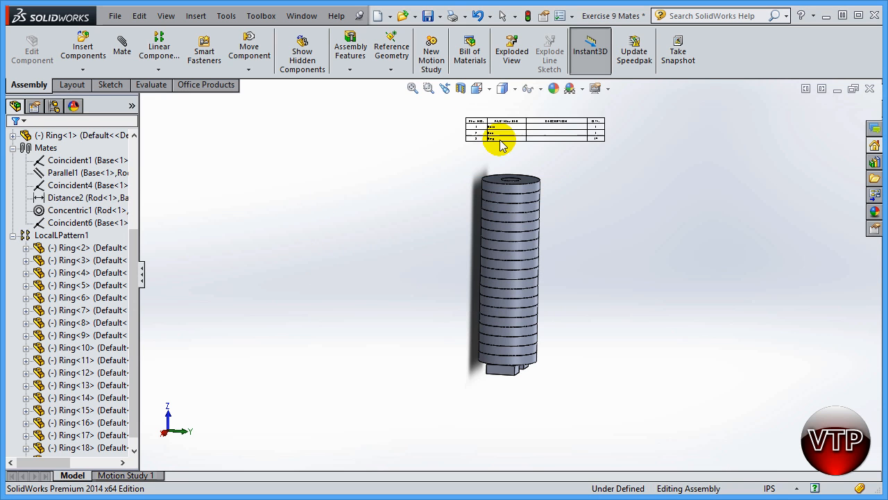
Move the table to the right of the ring stack and activate it for editing
left_click_drag(500, 132, 354, 247)
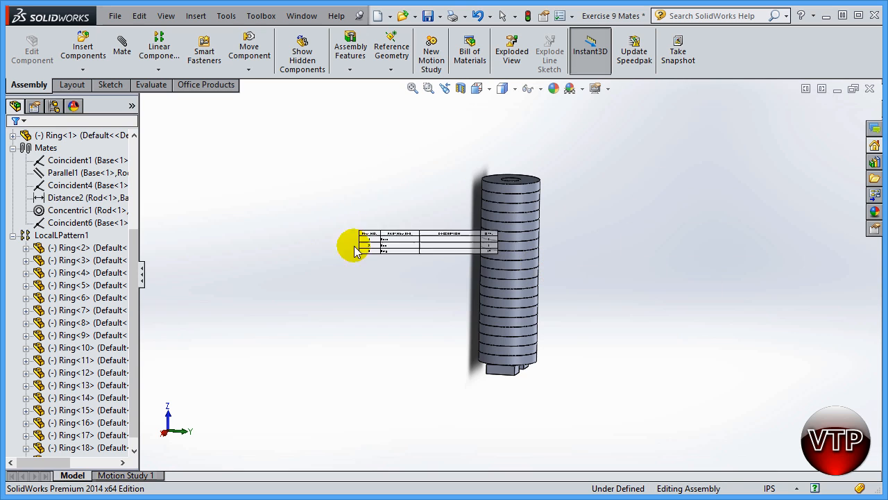
left_click_drag(354, 247, 562, 195)
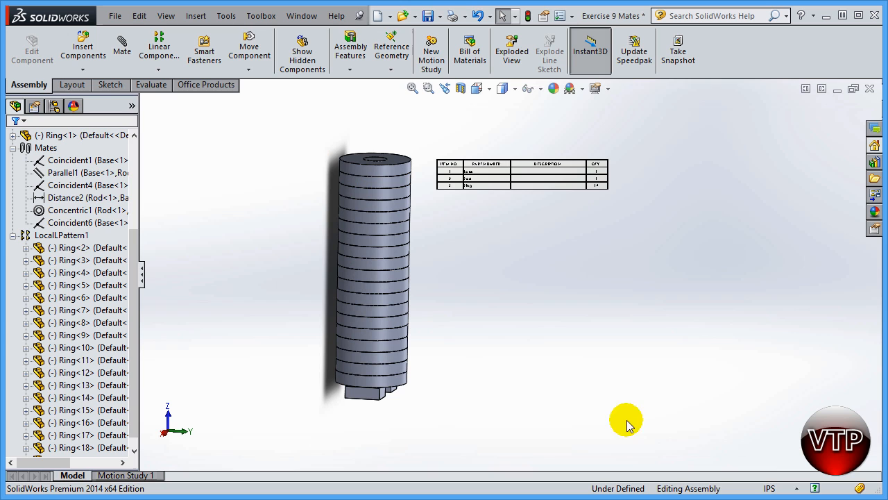
mouse_move(599, 216)
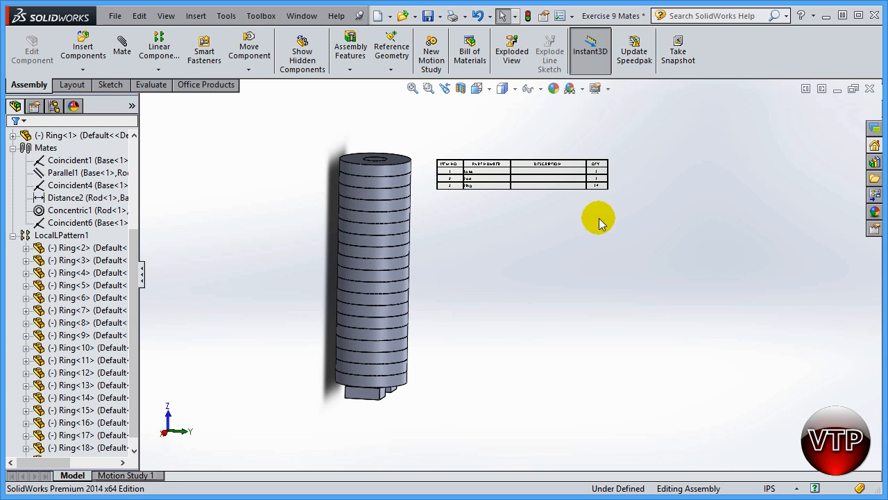
mouse_move(414, 136)
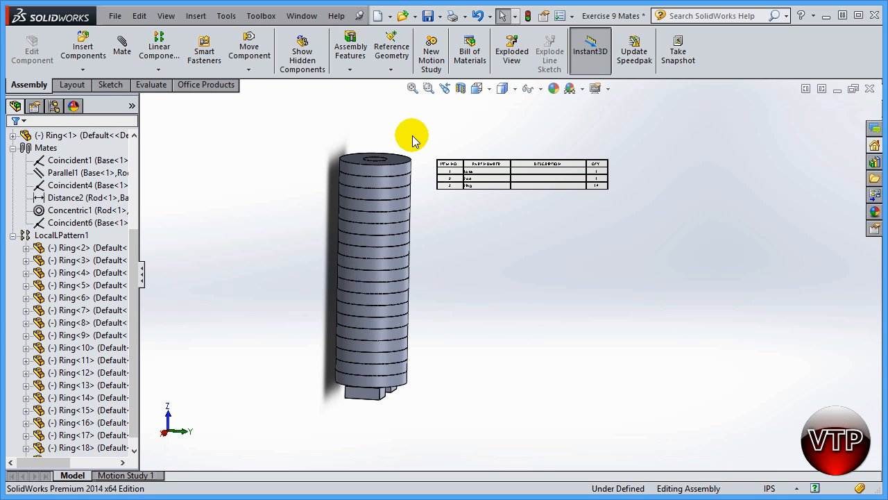
mouse_move(559, 203)
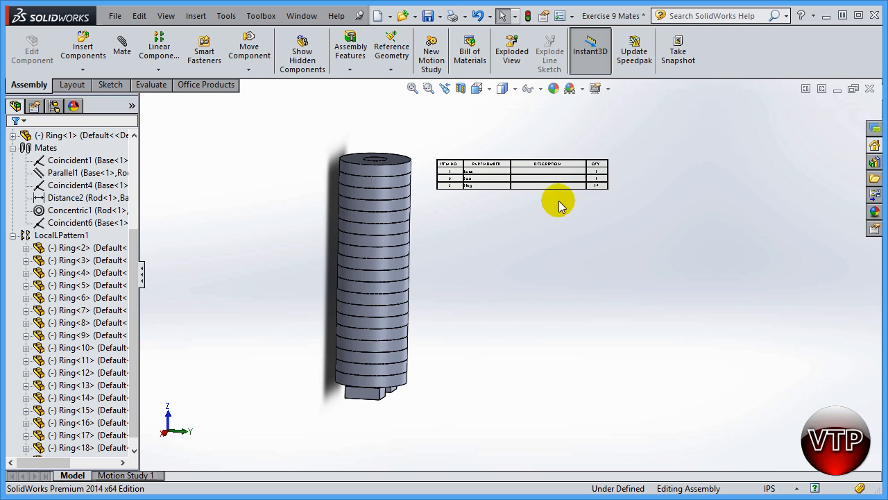
left_click(363, 386)
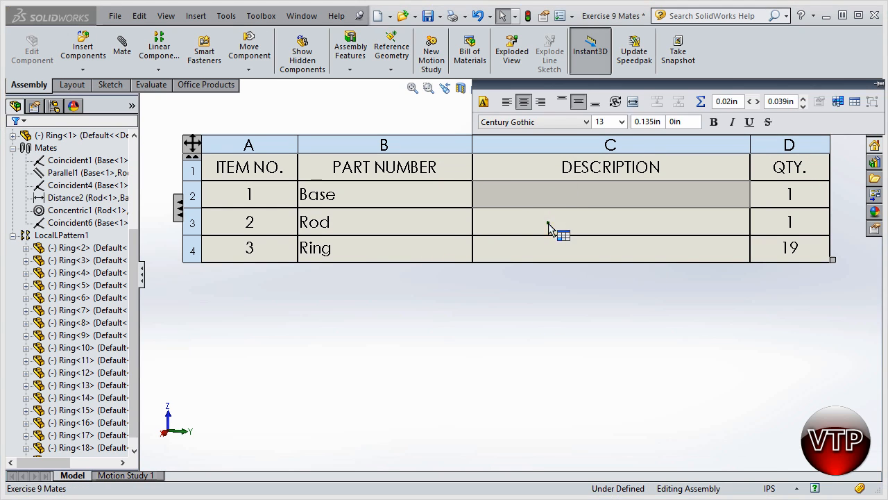
left_click(367, 248)
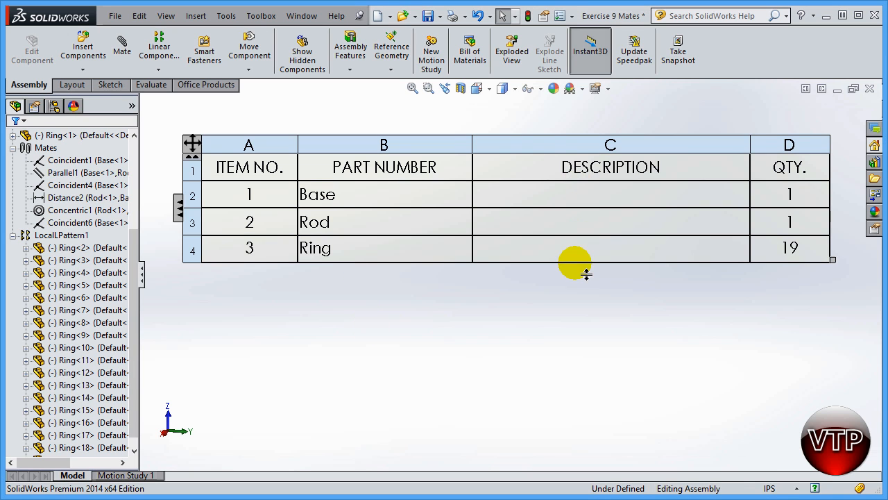
left_click(508, 303)
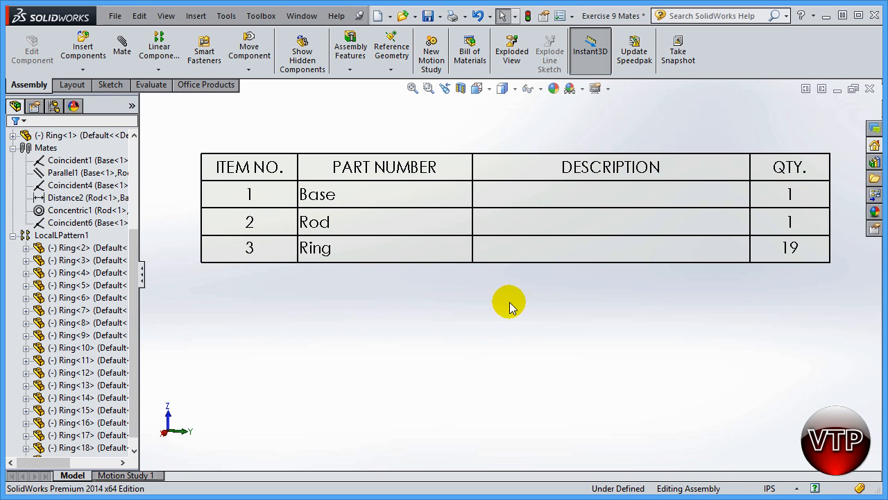
left_click(384, 167)
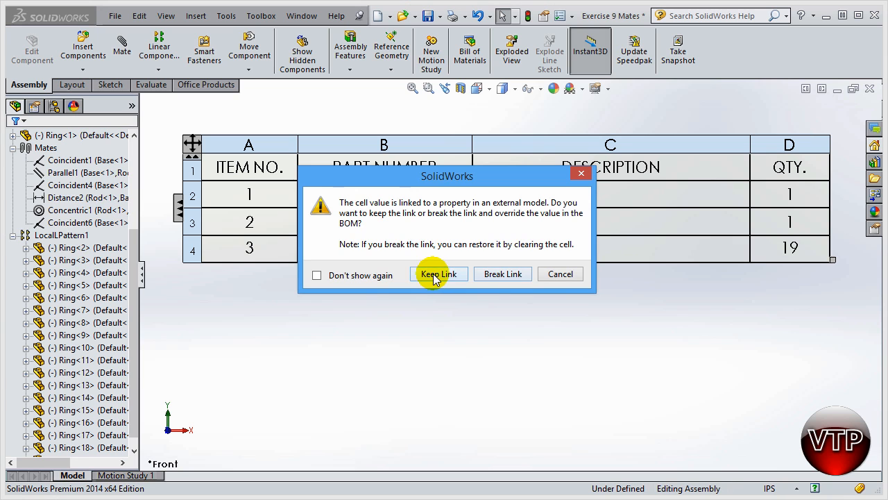
mouse_move(502, 274)
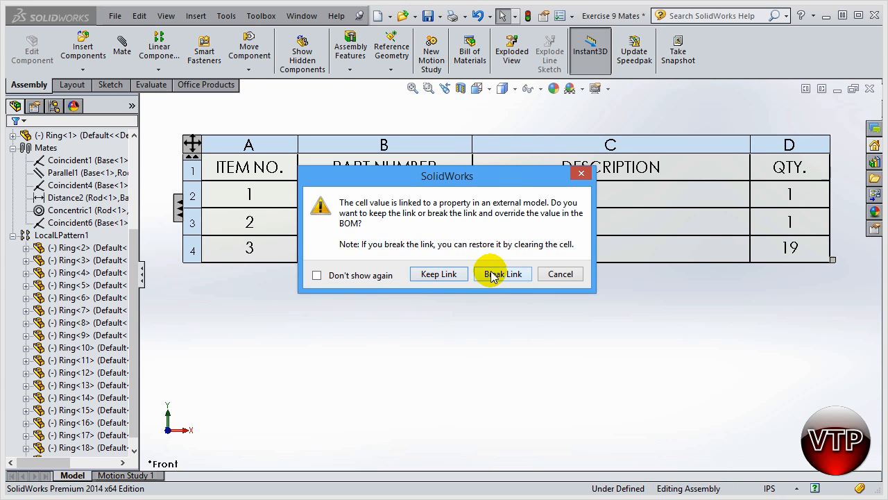
Edit the Base cell in the PART NUMBER column, raising the Keep Link / Break Link warning
left_click(503, 274)
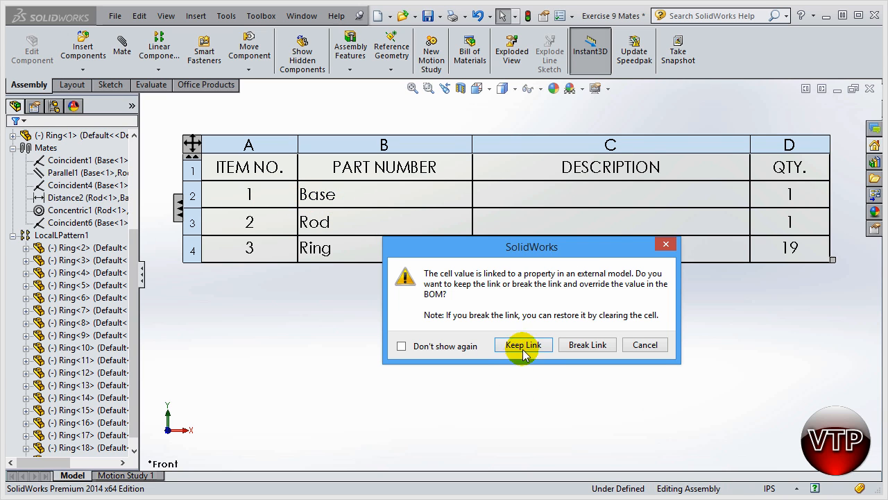
mouse_move(291, 201)
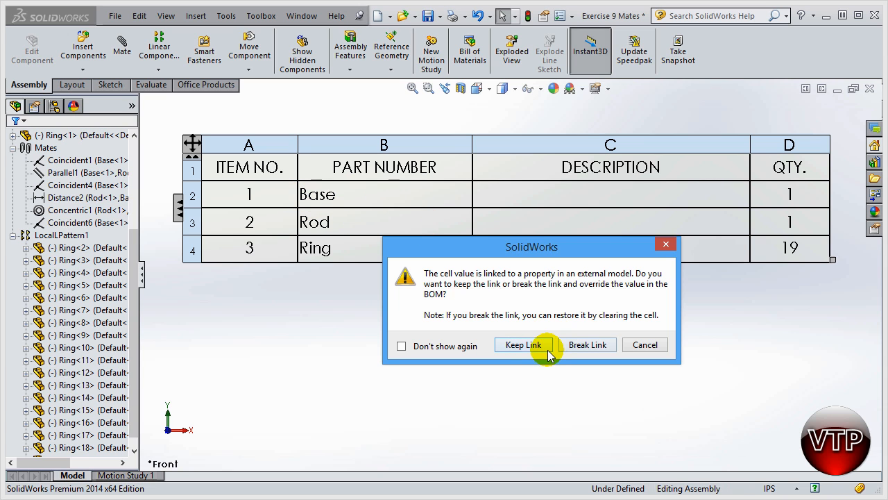
mouse_move(215, 133)
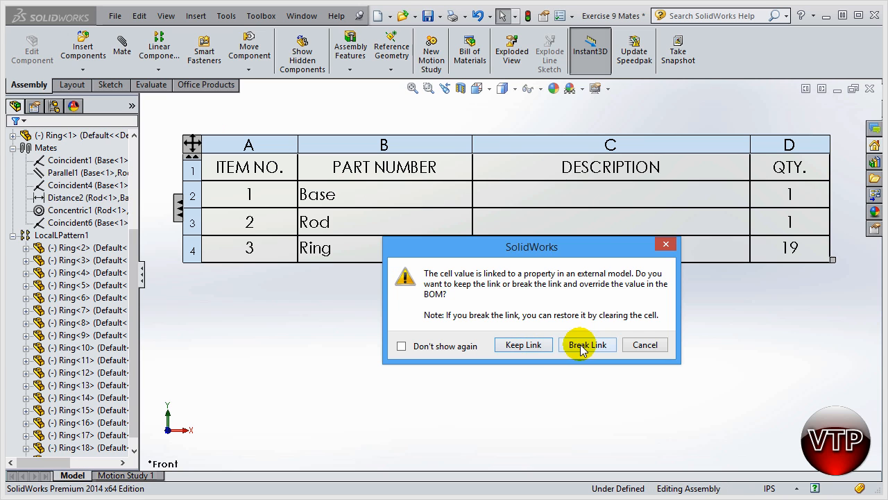
mouse_move(395, 195)
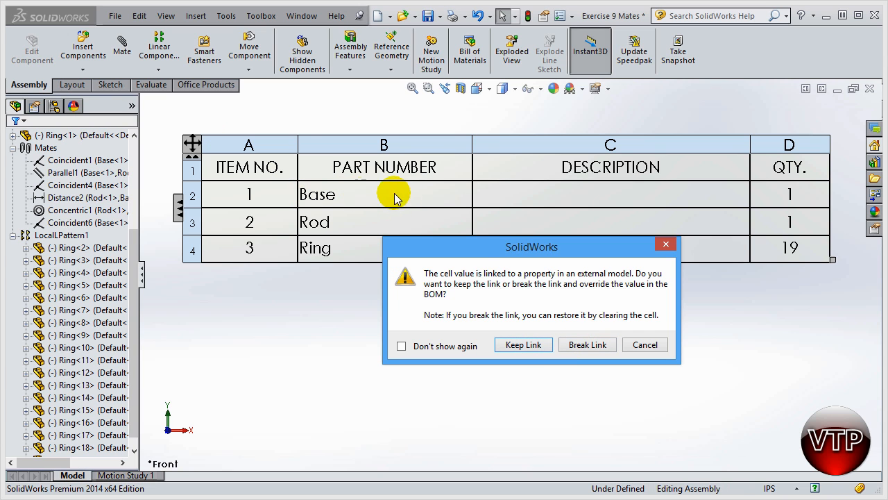
mouse_move(267, 211)
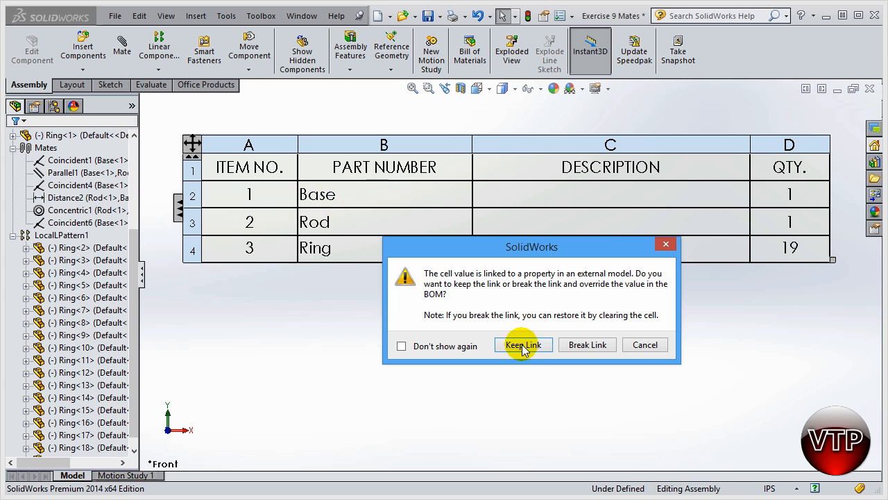
Choose Keep Link for the Base part number and deselect the table
left_click(522, 344)
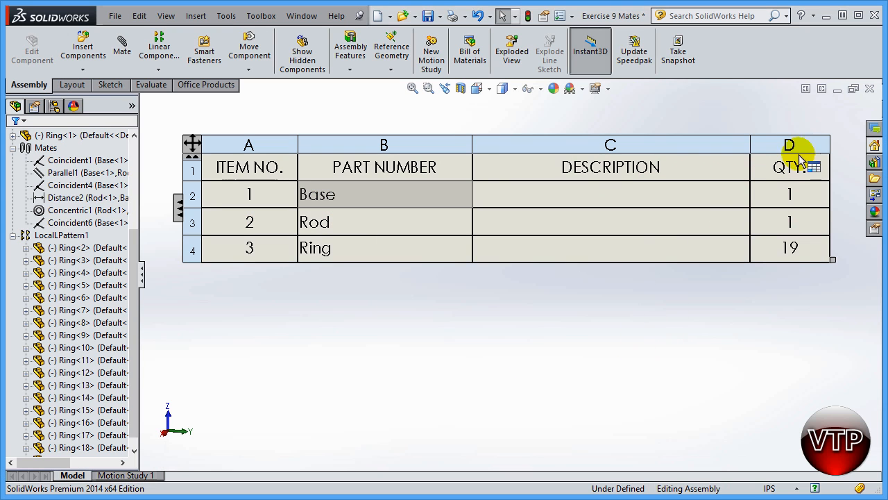
mouse_move(653, 197)
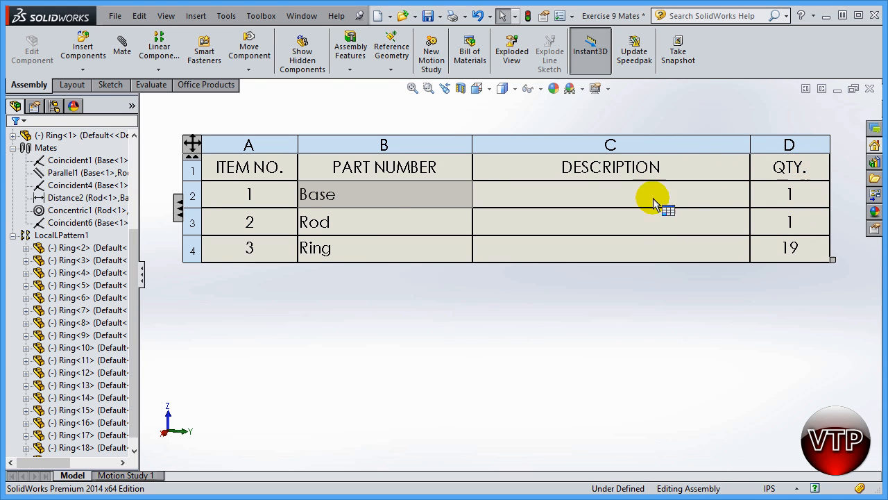
mouse_move(802, 222)
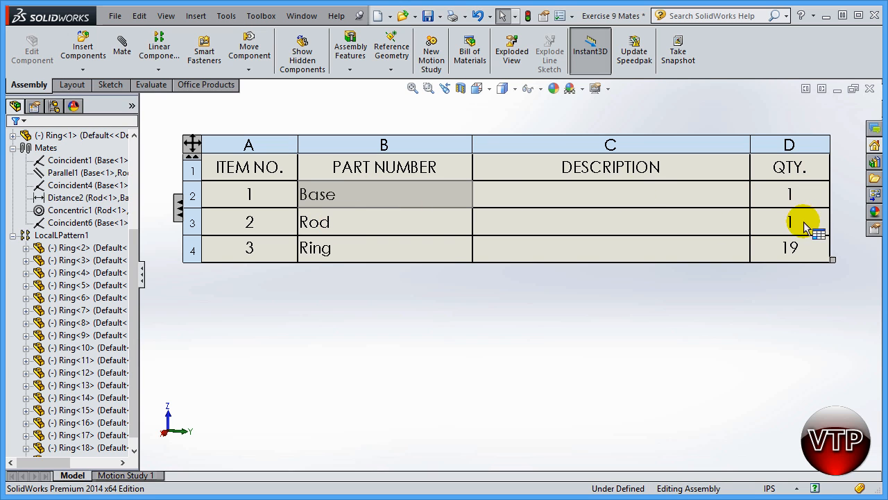
mouse_move(224, 273)
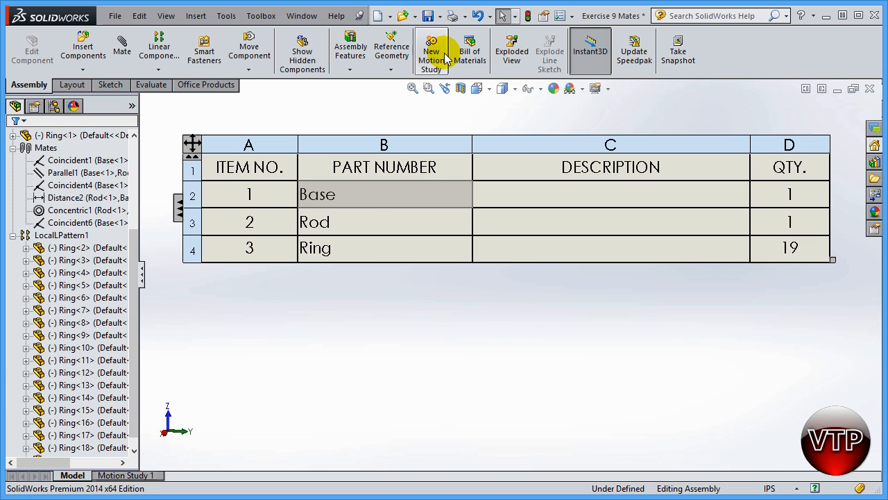
mouse_move(391, 50)
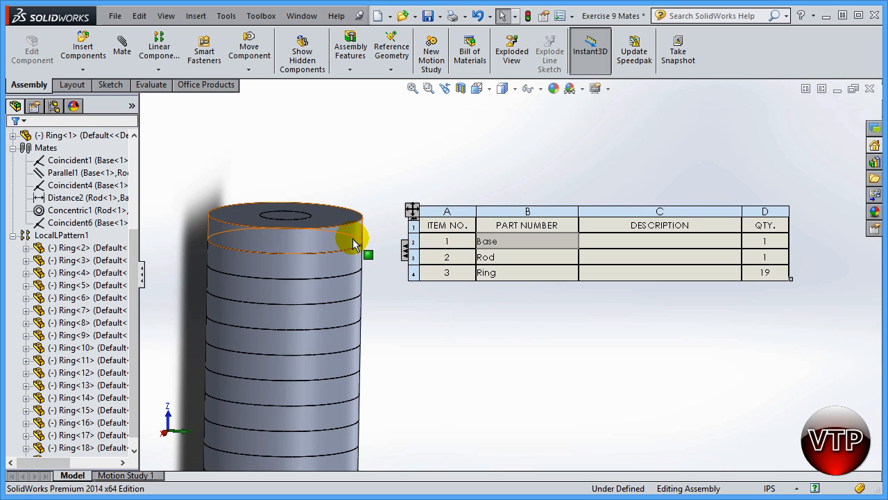
left_click(553, 314)
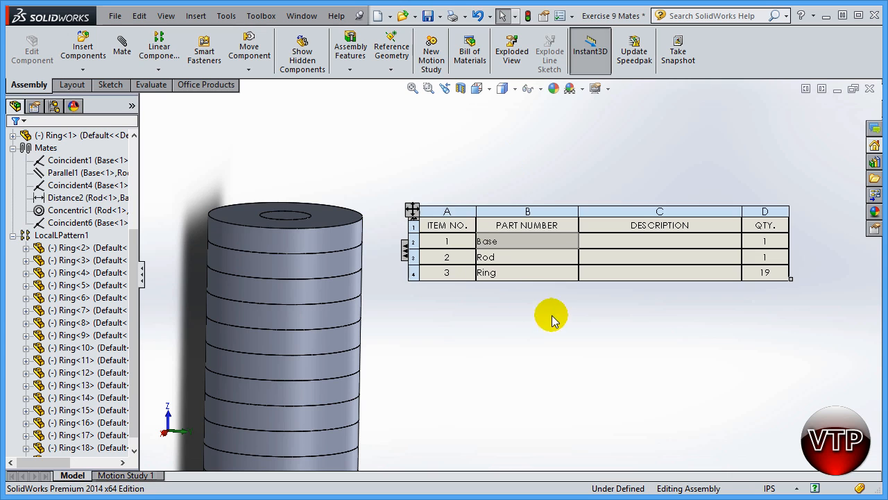